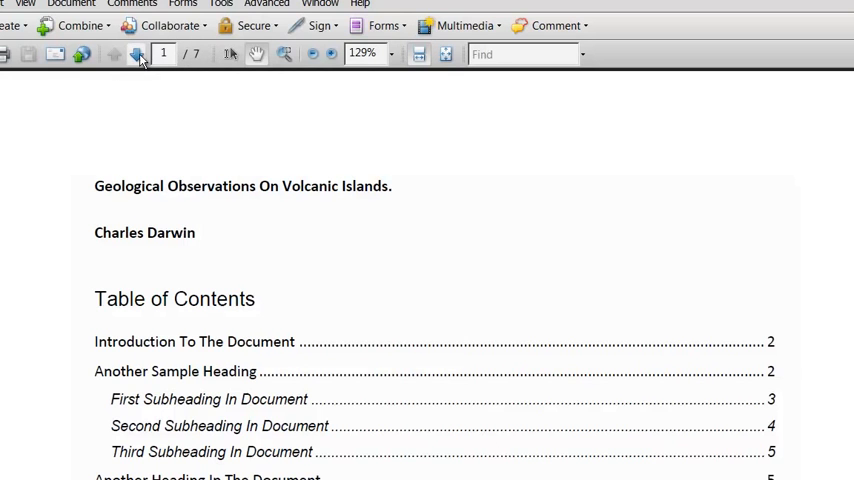
# - Browse a few pages of the Darwin PDF, return to the title page and bring up the Document menu
pyautogui.click(136, 54)
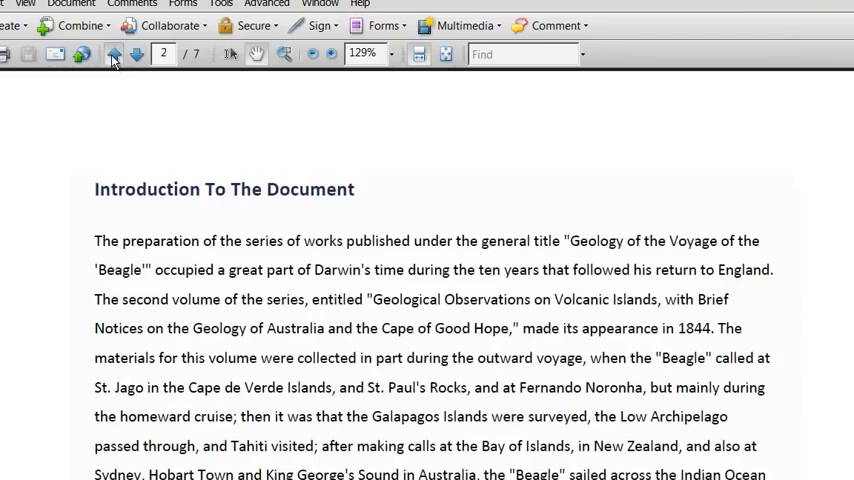
pyautogui.click(136, 54)
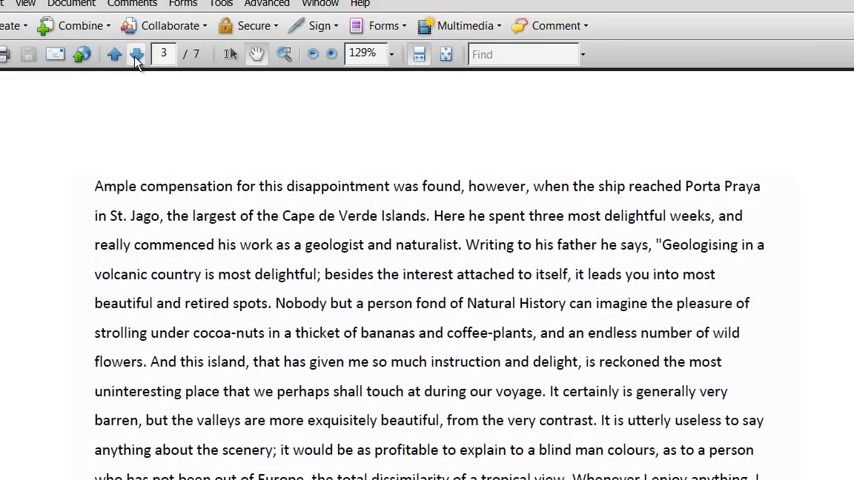
pyautogui.click(114, 54)
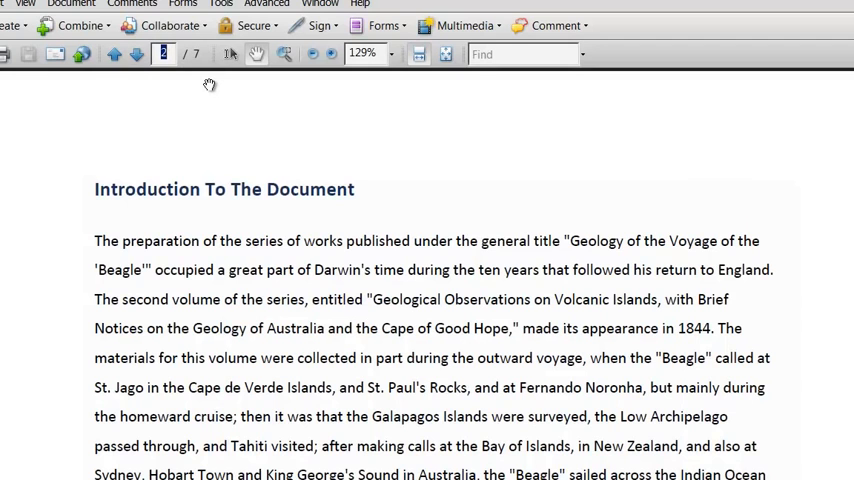
pyautogui.write('5')
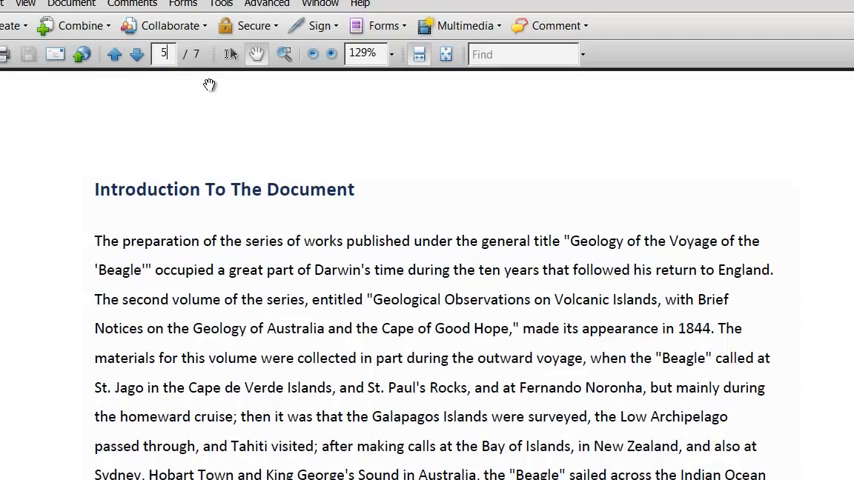
pyautogui.scroll(-3)
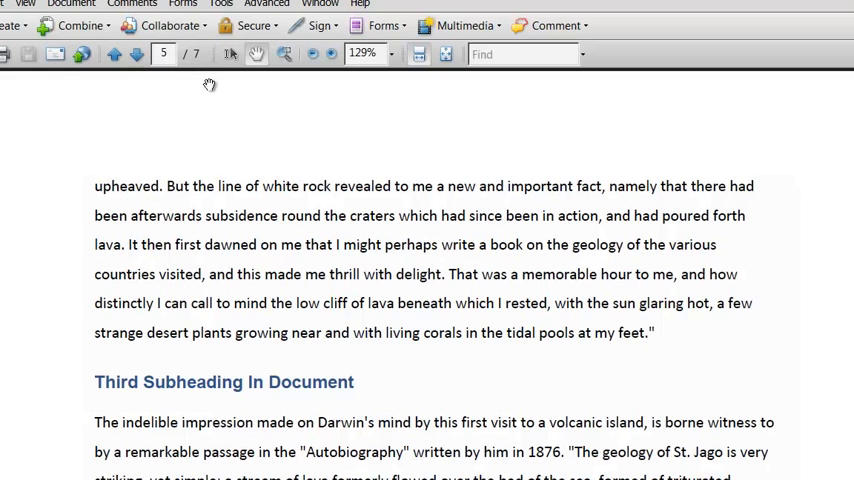
pyautogui.click(112, 54)
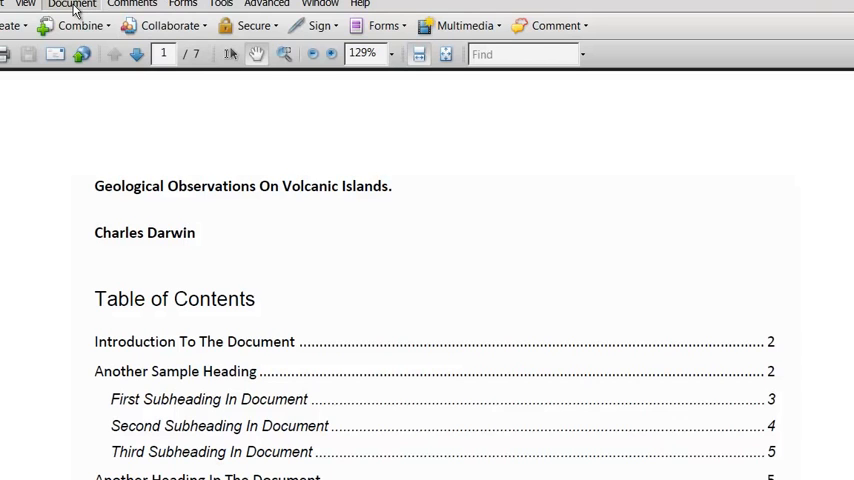
pyautogui.click(72, 4)
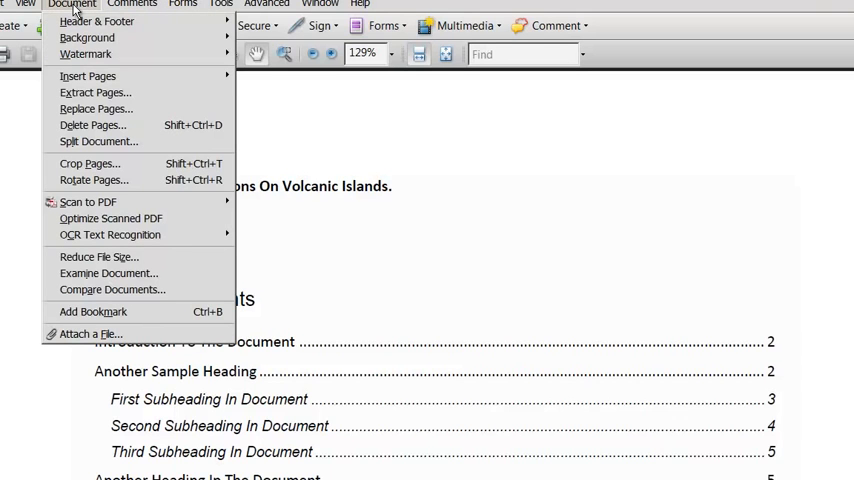
pyautogui.moveTo(96, 140)
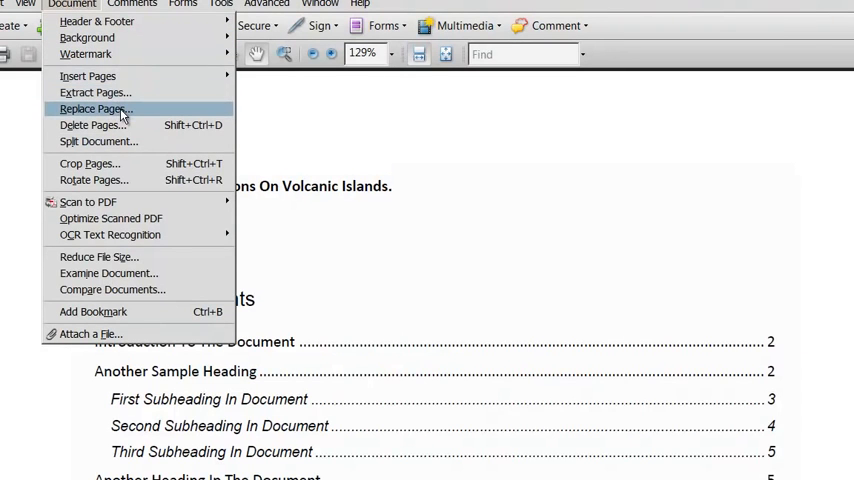
pyautogui.moveTo(88, 76)
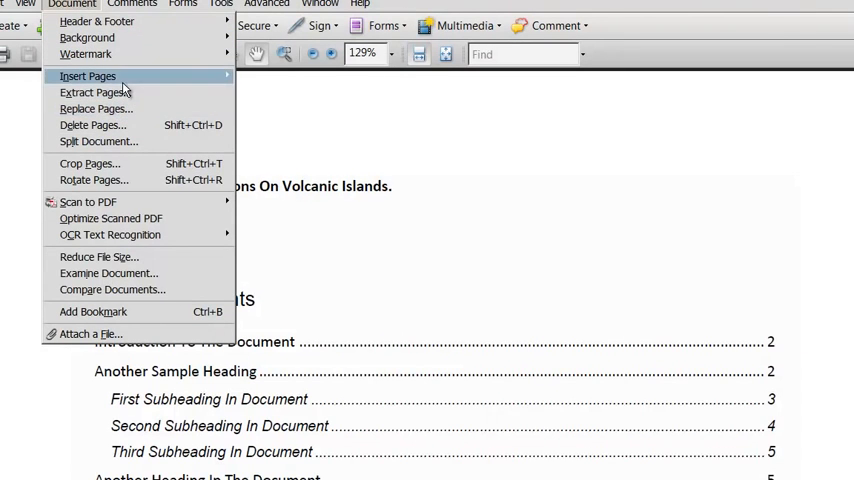
pyautogui.moveTo(88, 76)
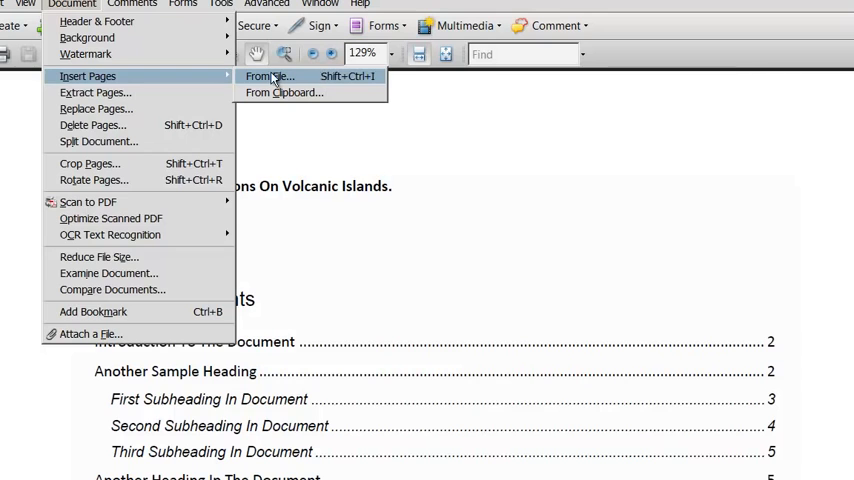
# - Choose Chapter 2 - Geological.pdf from the Desktop as the file to insert
pyautogui.click(268, 76)
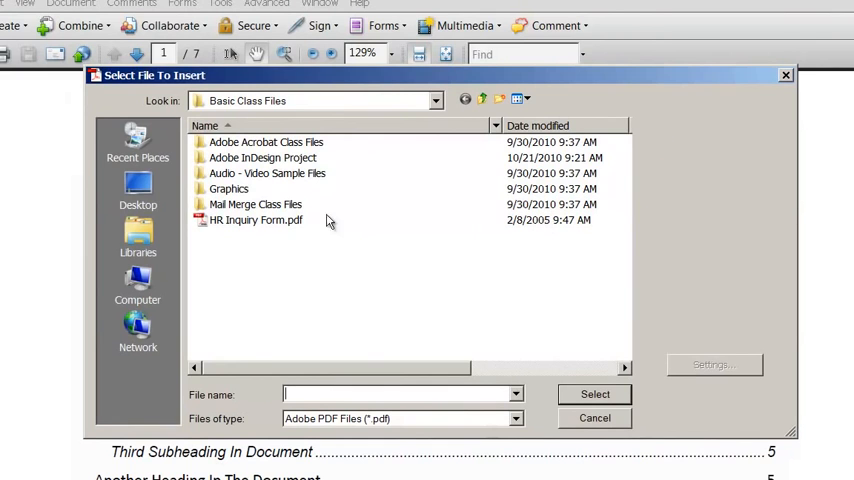
pyautogui.click(138, 190)
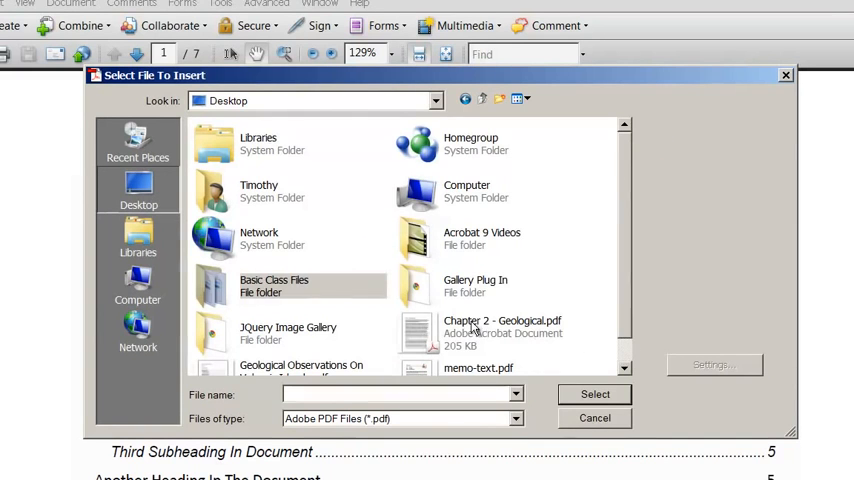
pyautogui.click(502, 332)
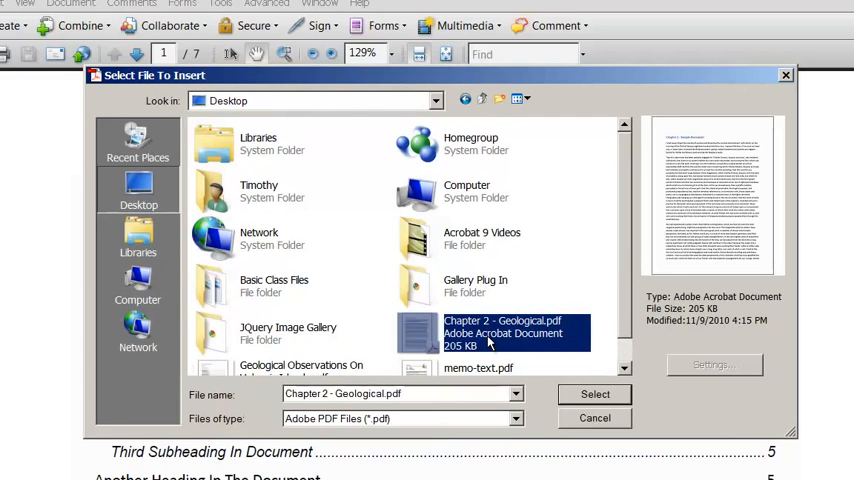
pyautogui.moveTo(622, 388)
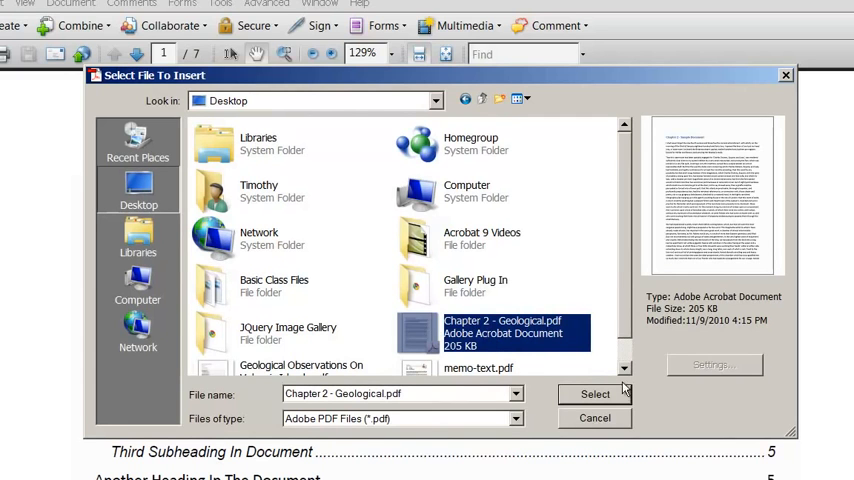
pyautogui.click(596, 392)
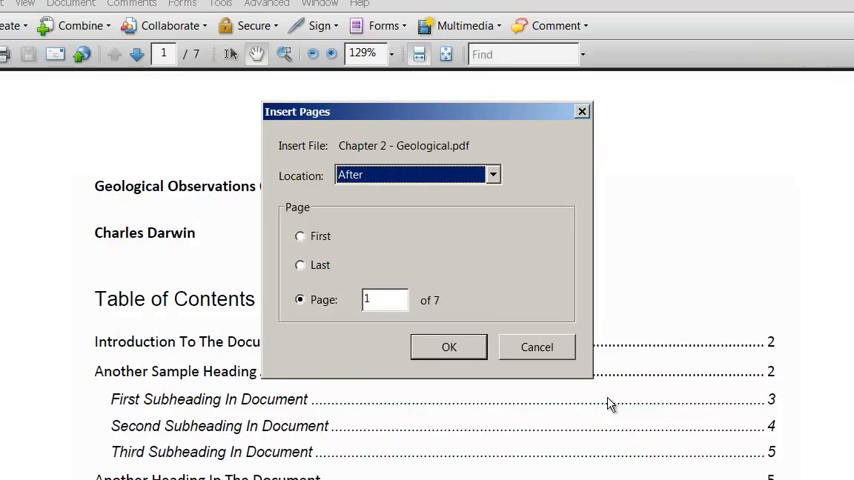
pyautogui.moveTo(536, 200)
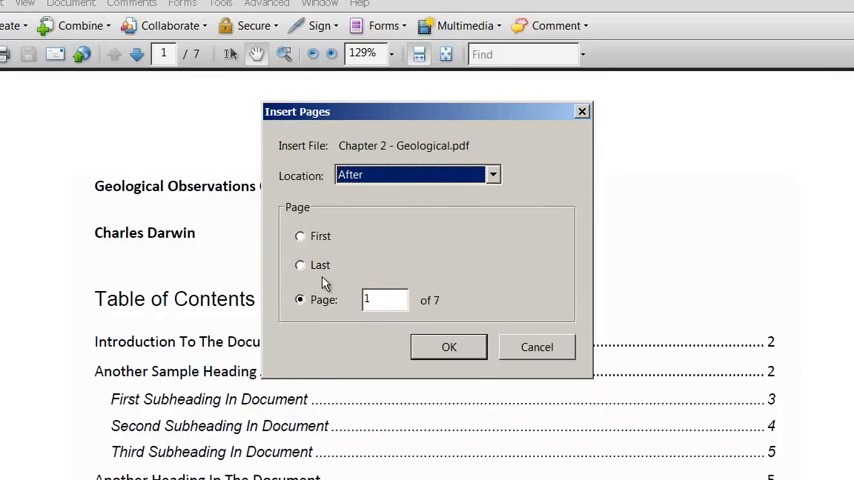
# - Append the Chapter 2 pages after the last page, making the document eleven pages
pyautogui.click(300, 264)
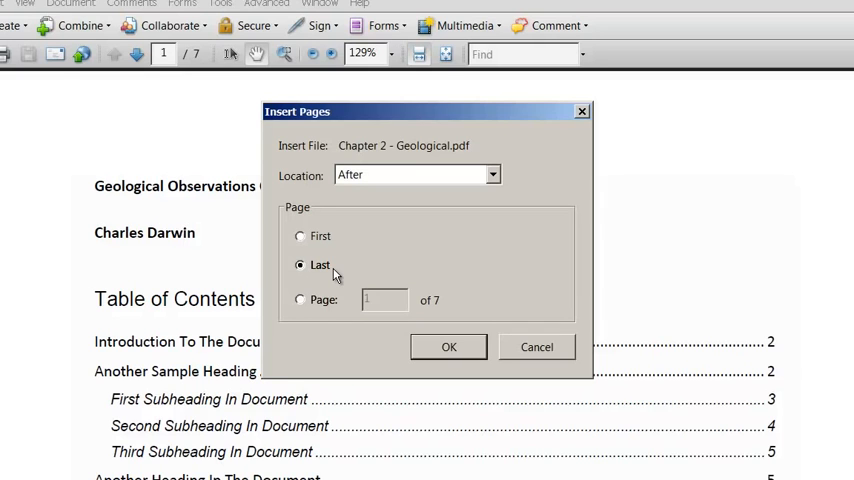
pyautogui.click(448, 348)
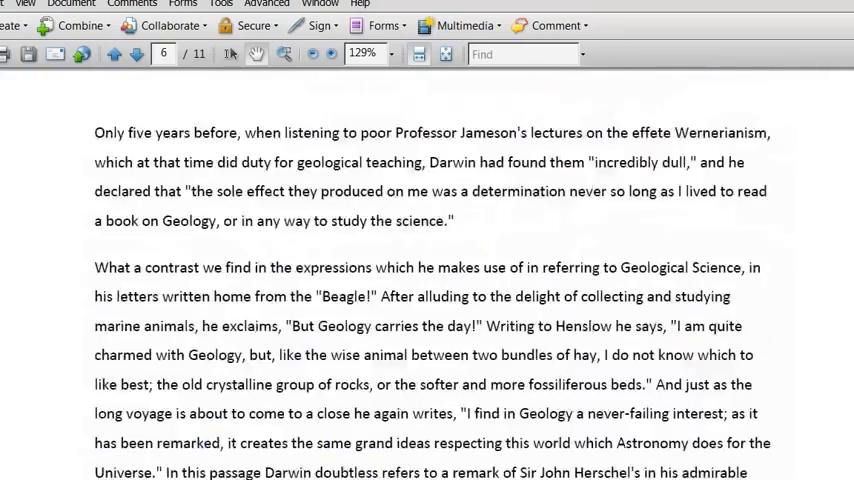
# - Scroll through the document to check the inserted Chapter 2 text starting on page 8
pyautogui.click(136, 54)
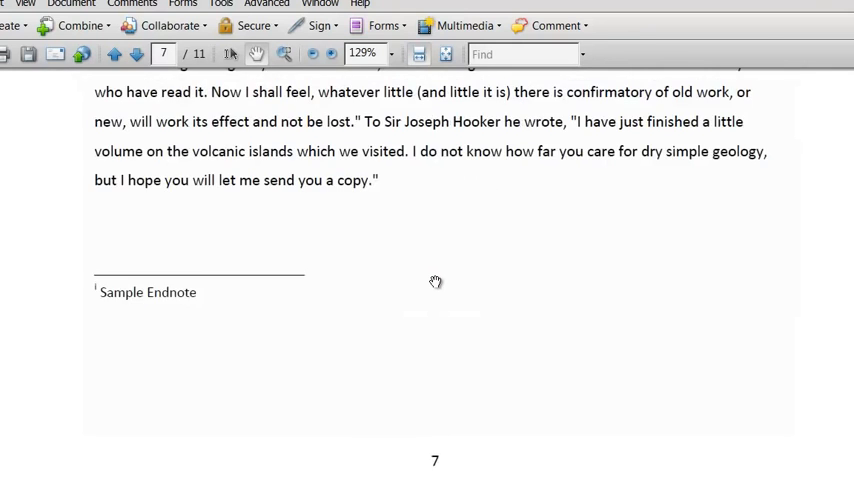
pyautogui.scroll(-3)
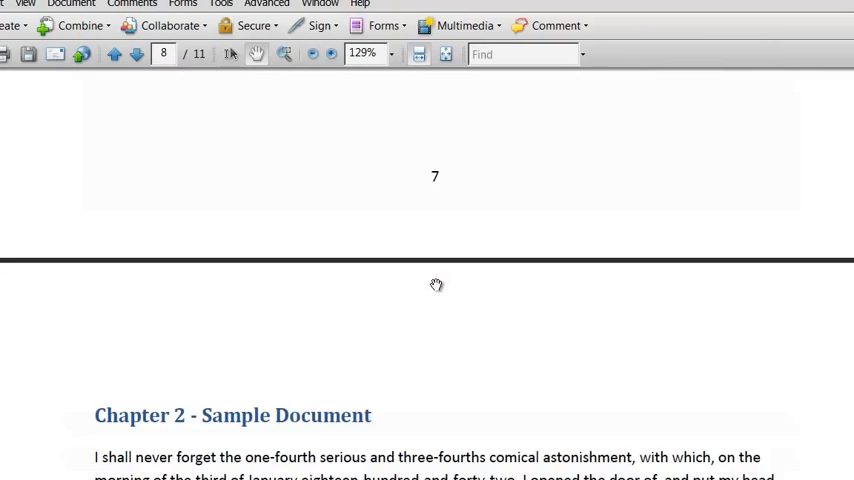
pyautogui.scroll(-3)
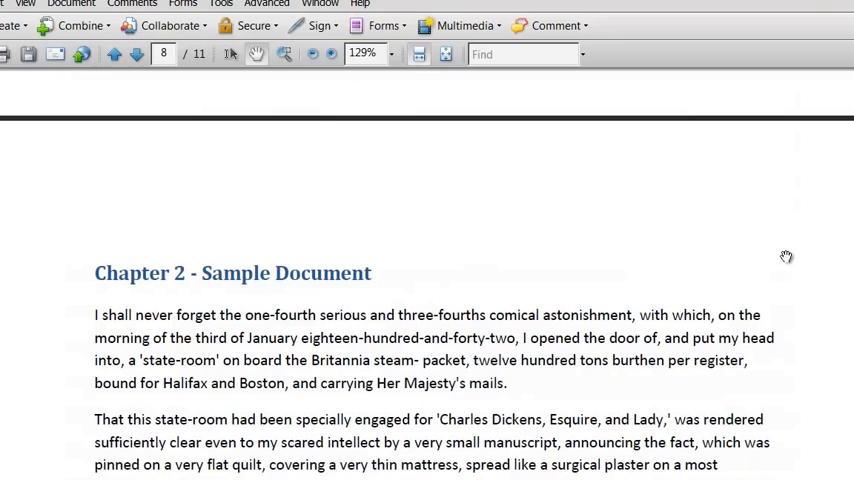
pyautogui.moveTo(816, 288)
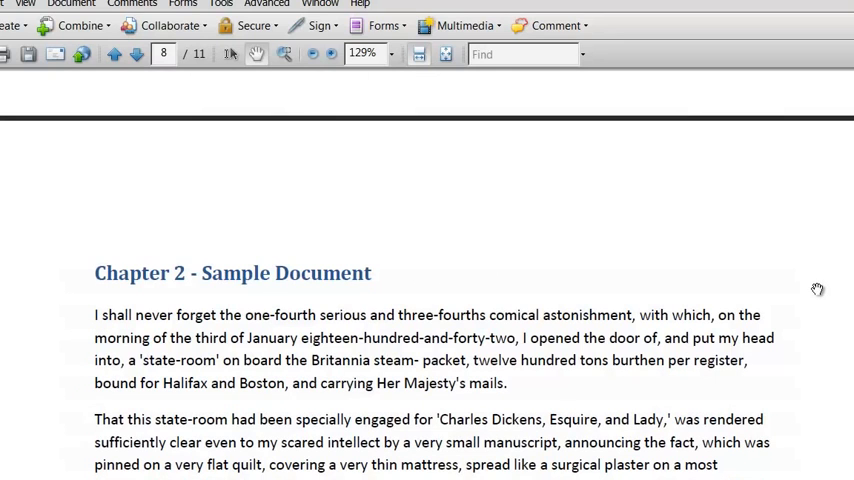
pyautogui.scroll(-3)
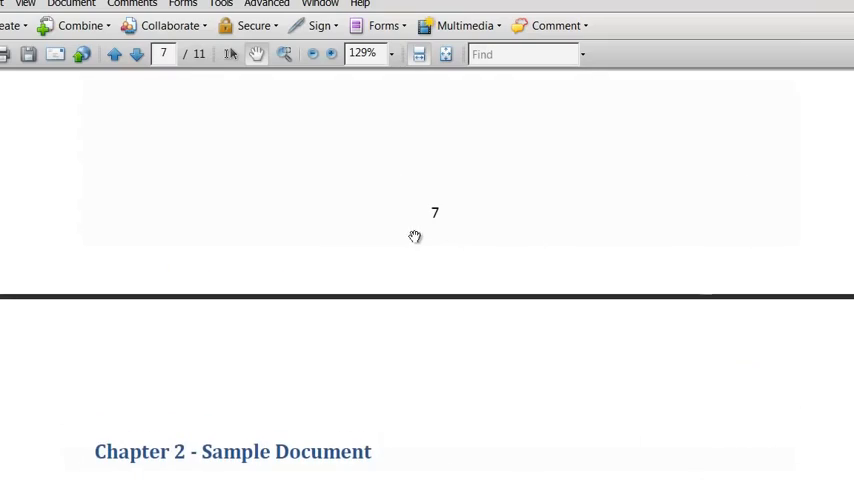
pyautogui.scroll(-3)
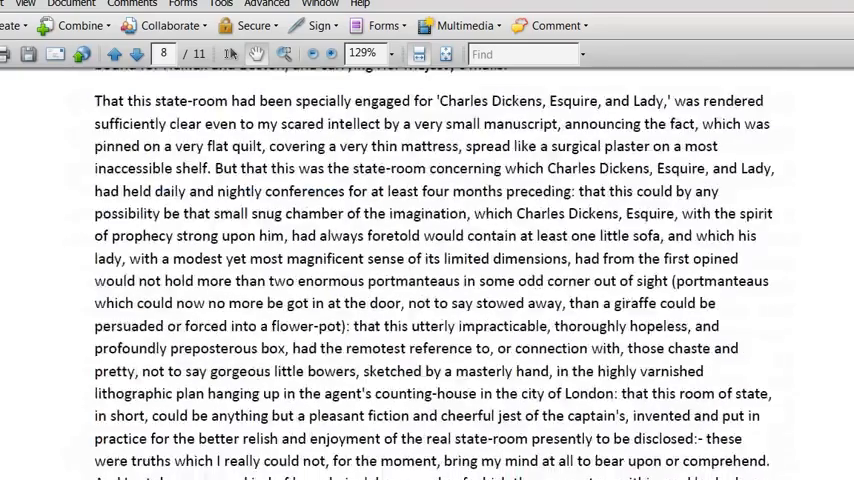
pyautogui.scroll(-3)
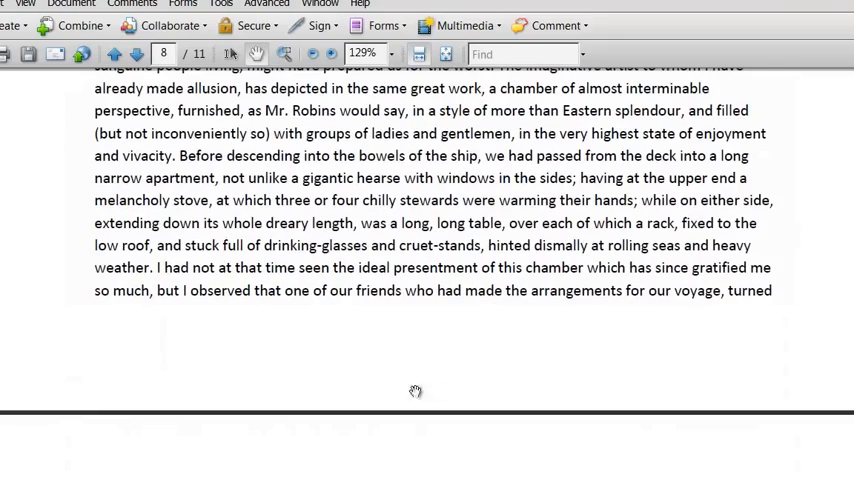
pyautogui.moveTo(446, 362)
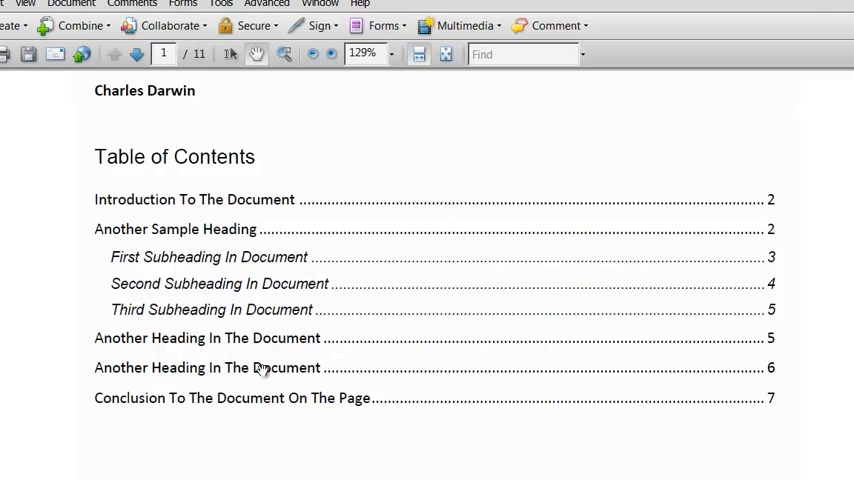
pyautogui.moveTo(350, 312)
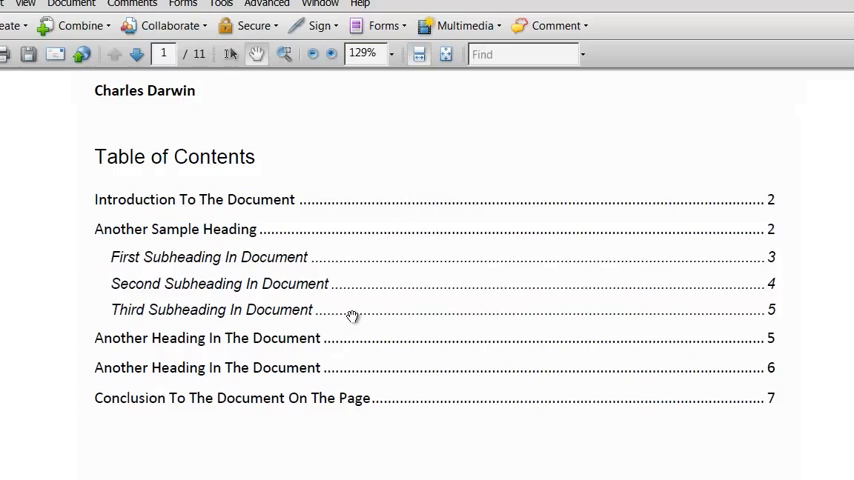
pyautogui.moveTo(348, 256)
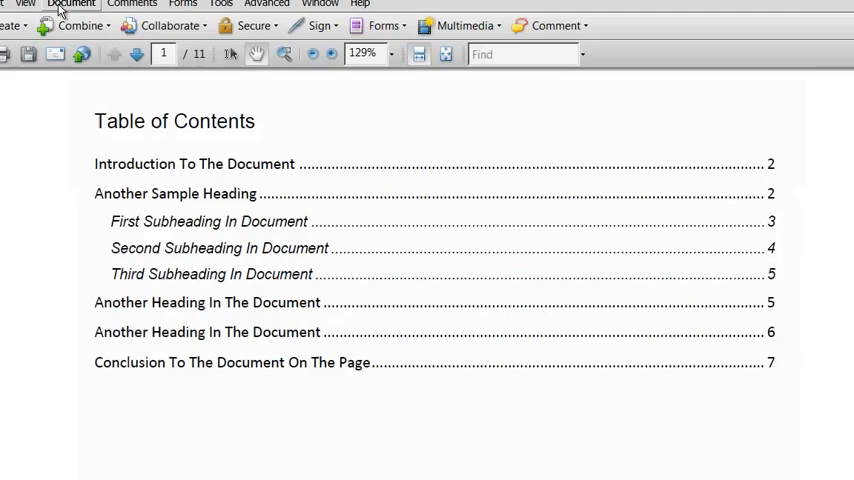
# - Delete page 1 (Table of Contents), leaving ten pages starting with the Introduction
pyautogui.click(72, 4)
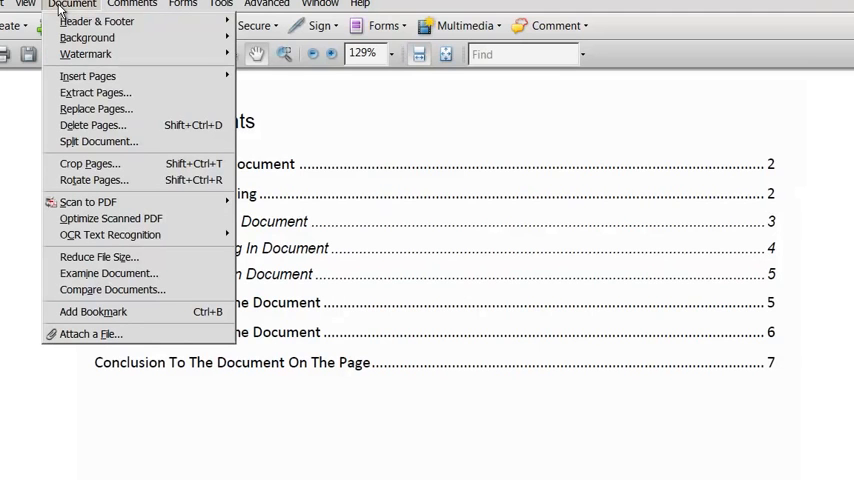
pyautogui.click(92, 124)
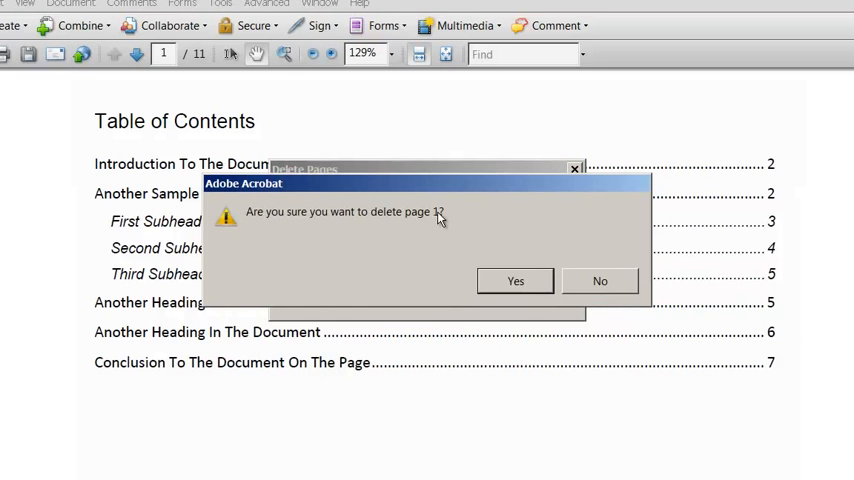
pyautogui.click(516, 280)
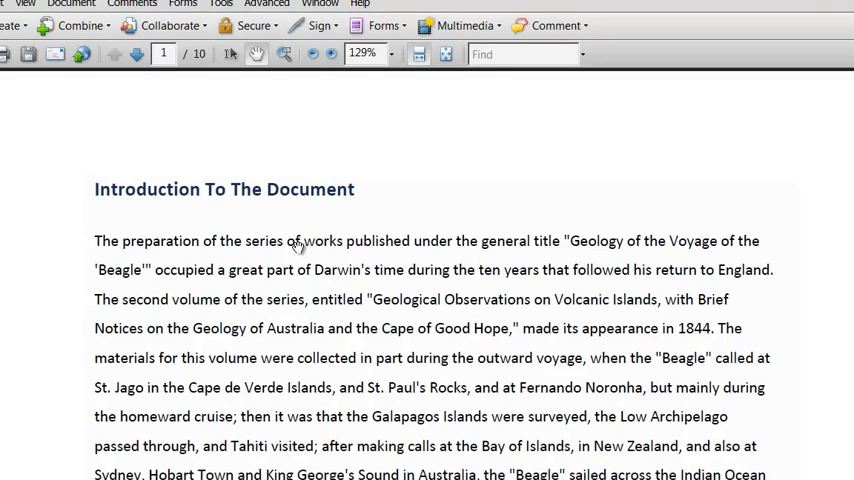
pyautogui.click(8, 4)
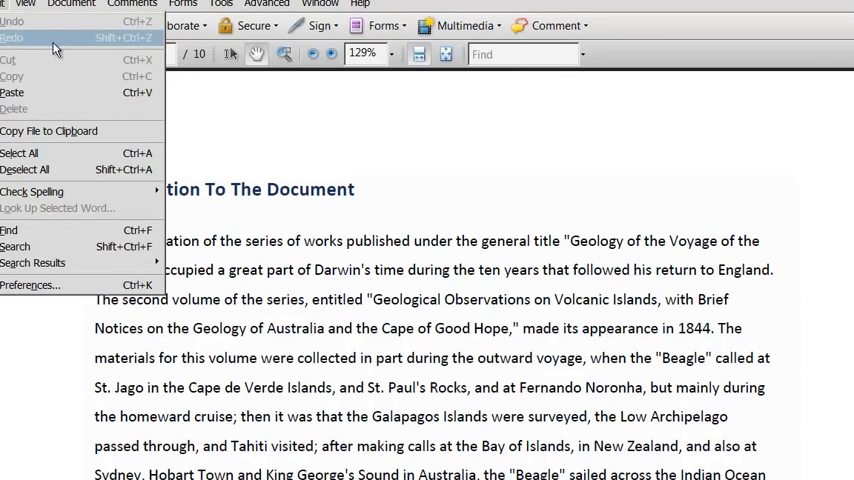
pyautogui.moveTo(58, 208)
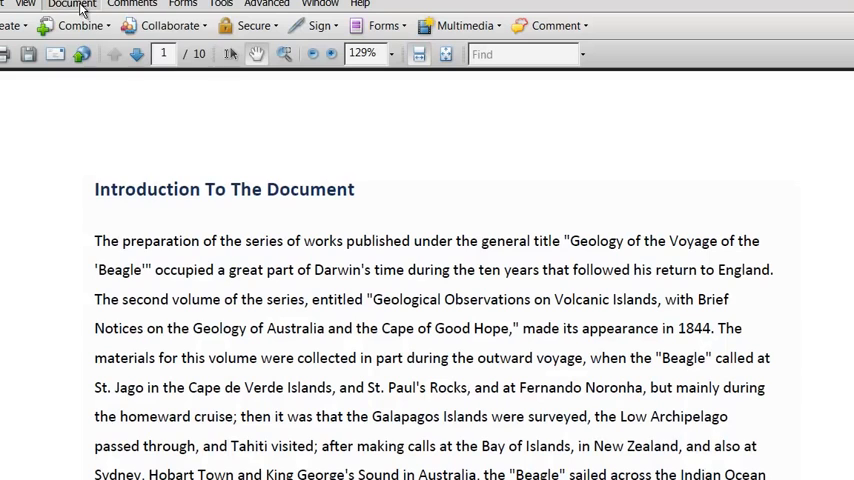
# - Set Extract Pages to pages 8 to 10 as separate files and confirm
pyautogui.click(72, 4)
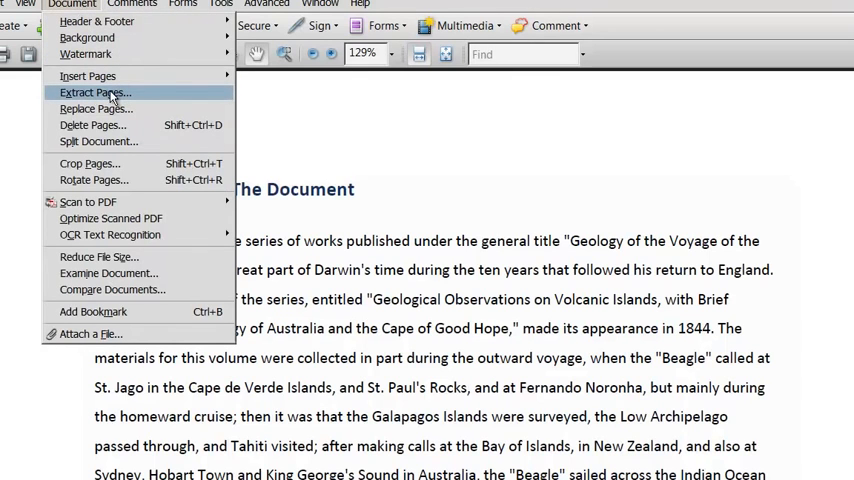
pyautogui.click(92, 92)
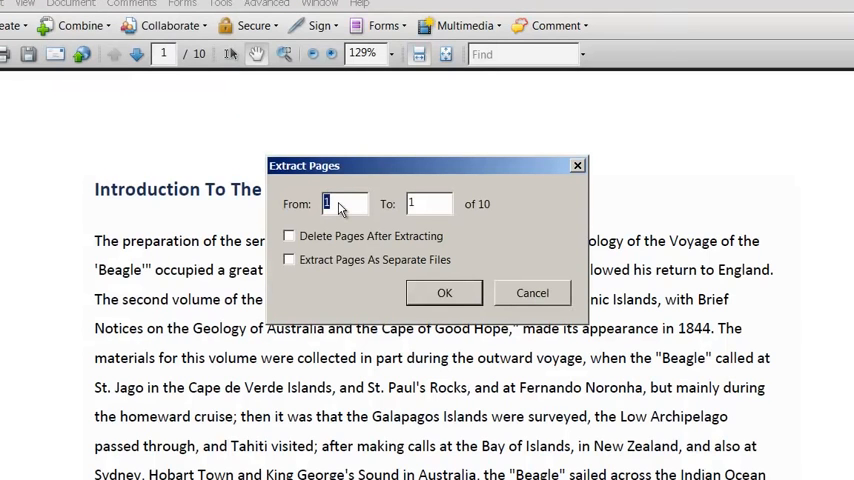
pyautogui.write('8')
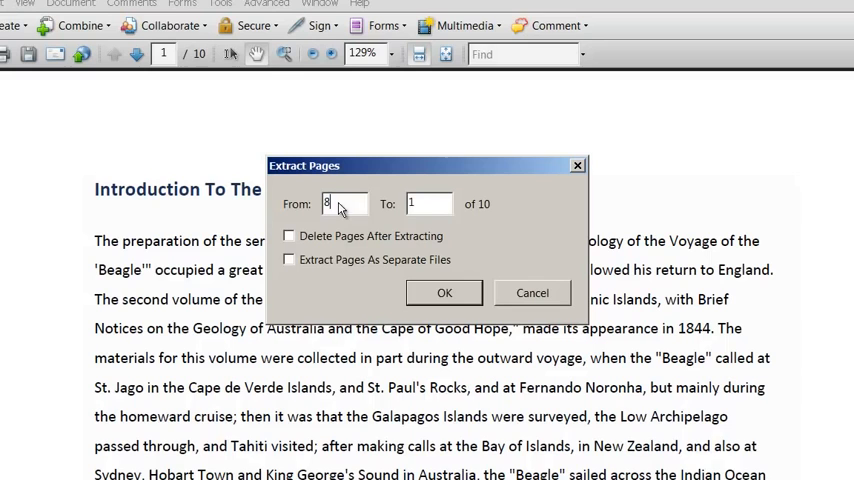
pyautogui.click(428, 204)
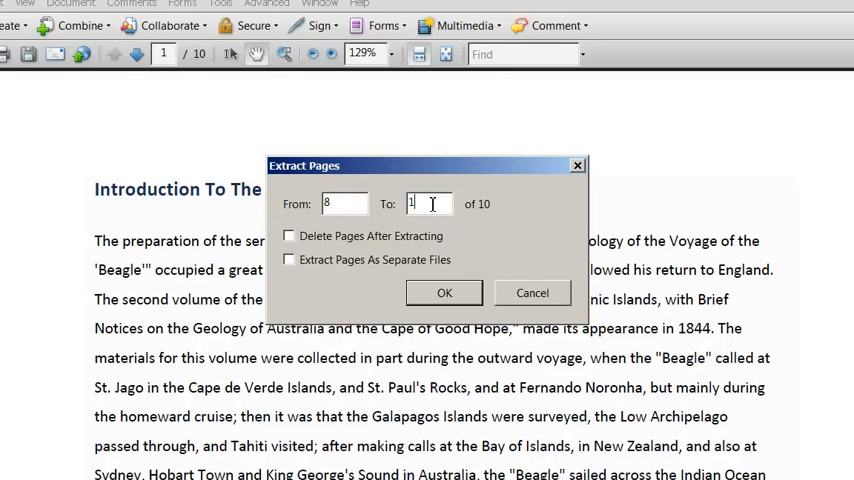
pyautogui.write('0')
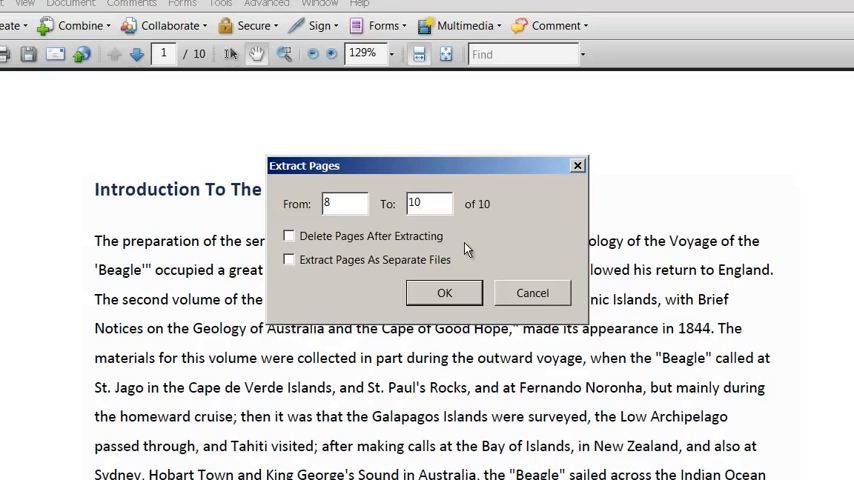
pyautogui.click(428, 204)
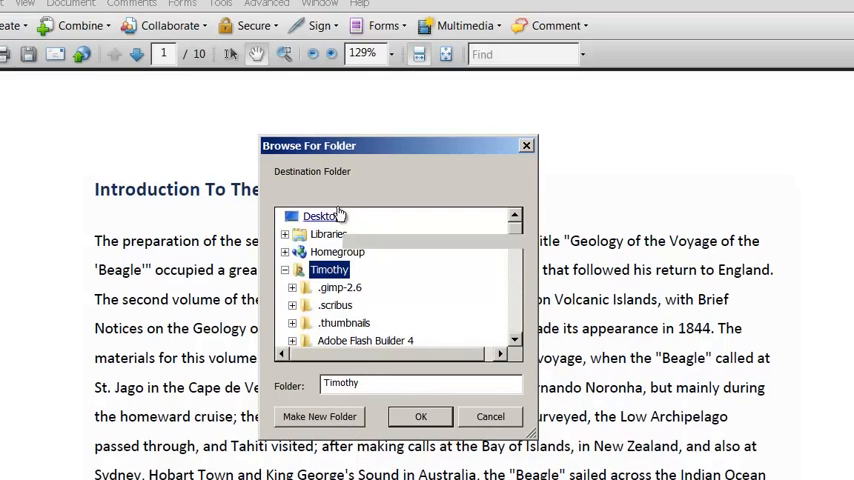
# - Create an Extracted Pages PDF folder on the Desktop and extract the pages into it
pyautogui.click(320, 416)
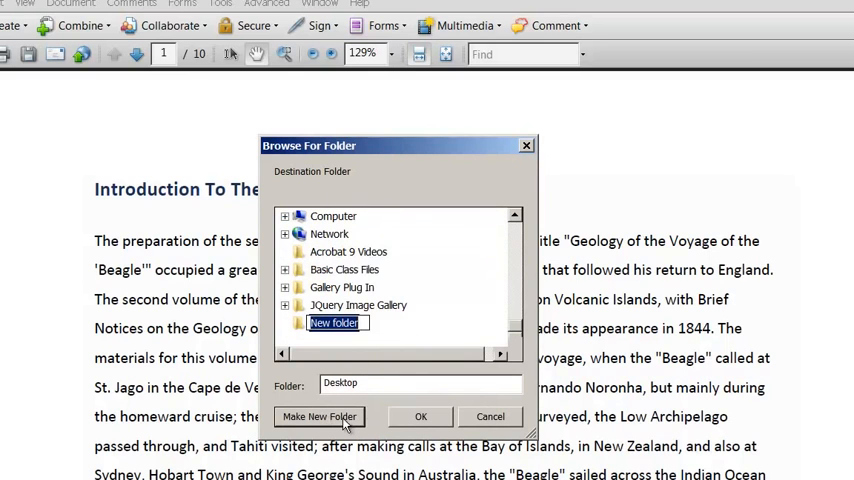
pyautogui.click(320, 416)
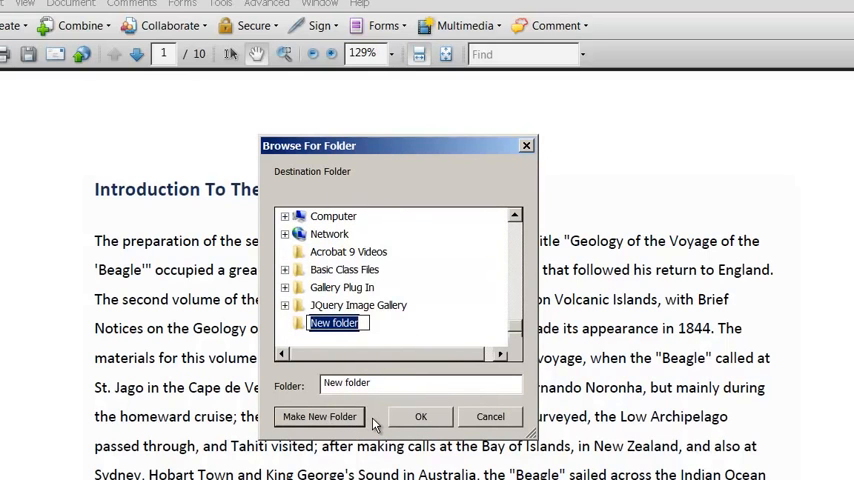
pyautogui.write('Exactr')
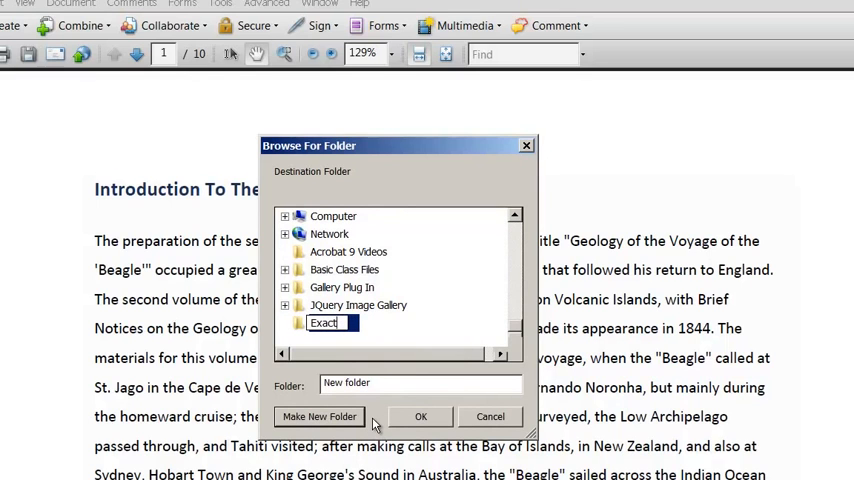
pyautogui.press('Backspace')
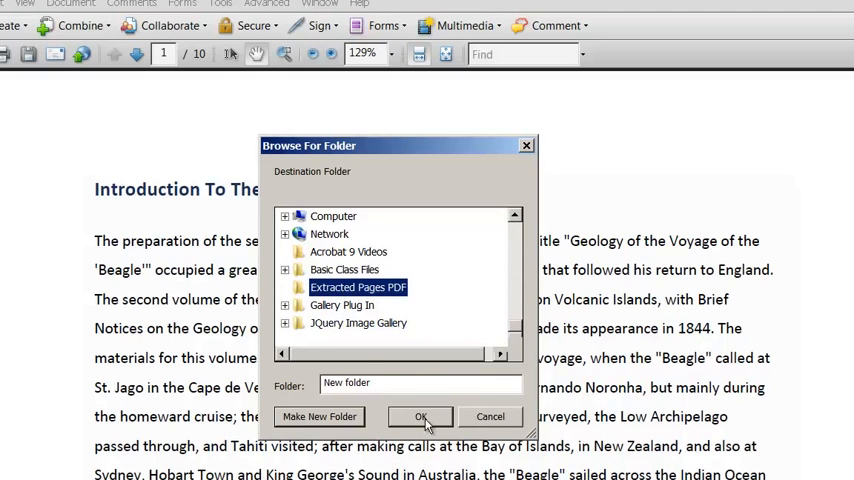
pyautogui.click(420, 416)
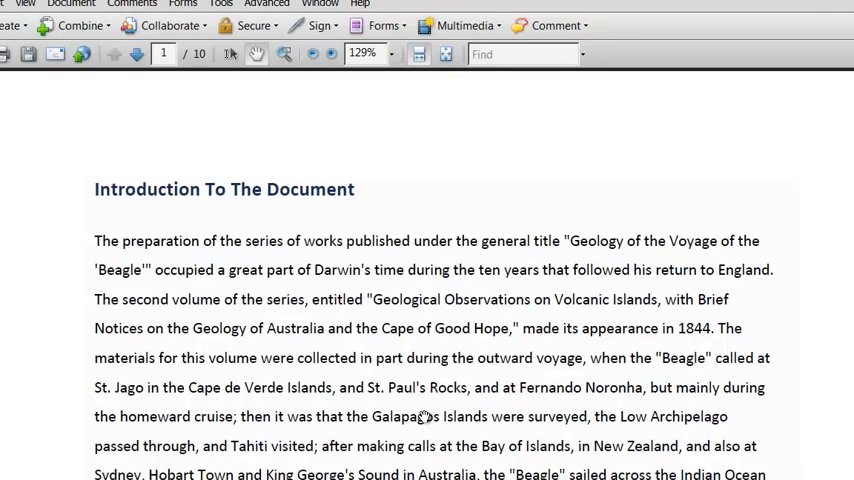
pyautogui.moveTo(424, 416)
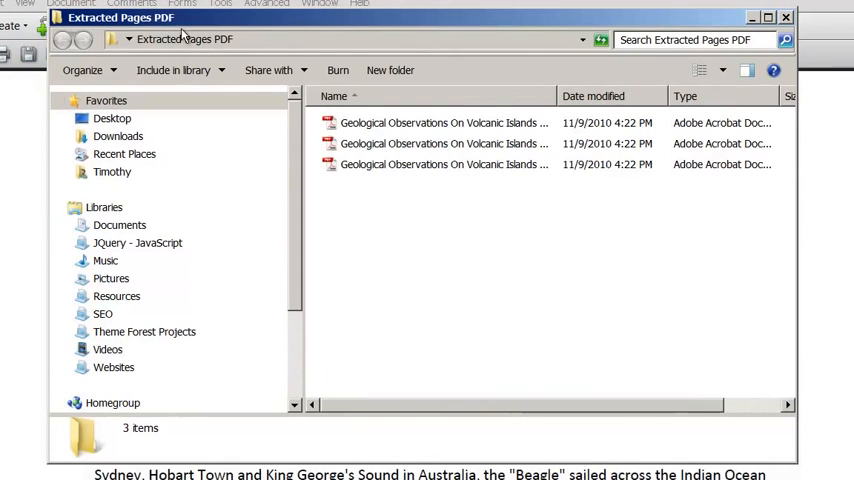
# - Open the third extracted Geological Observations PDF from the Extracted Pages PDF folder
pyautogui.click(444, 164)
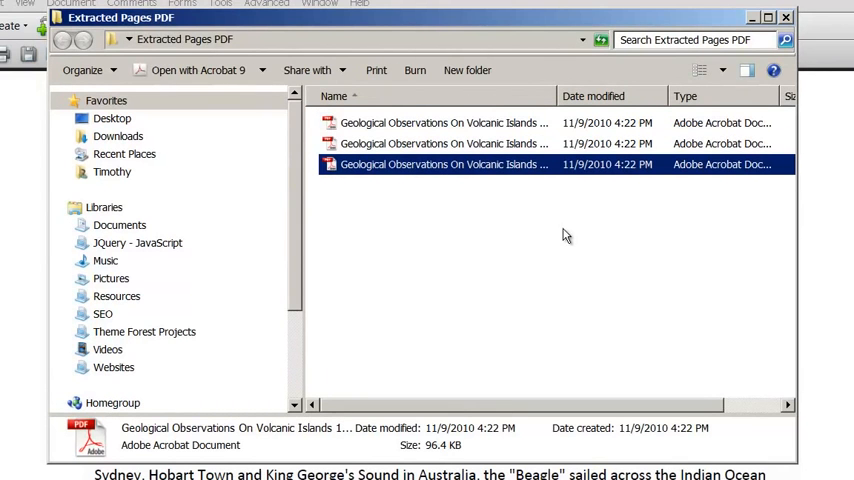
pyautogui.moveTo(566, 242)
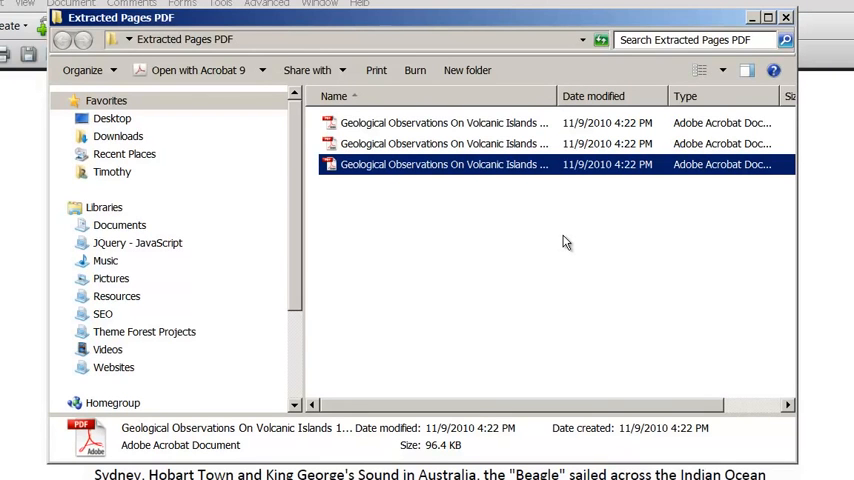
pyautogui.moveTo(628, 150)
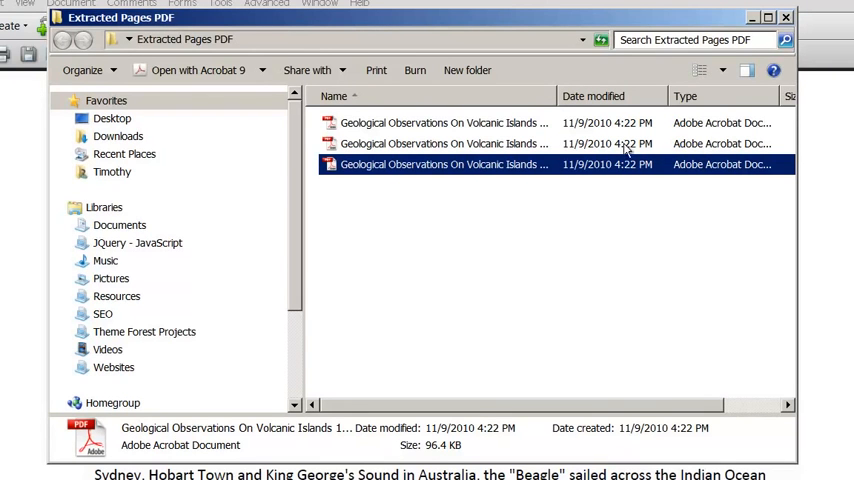
pyautogui.doubleClick(444, 164)
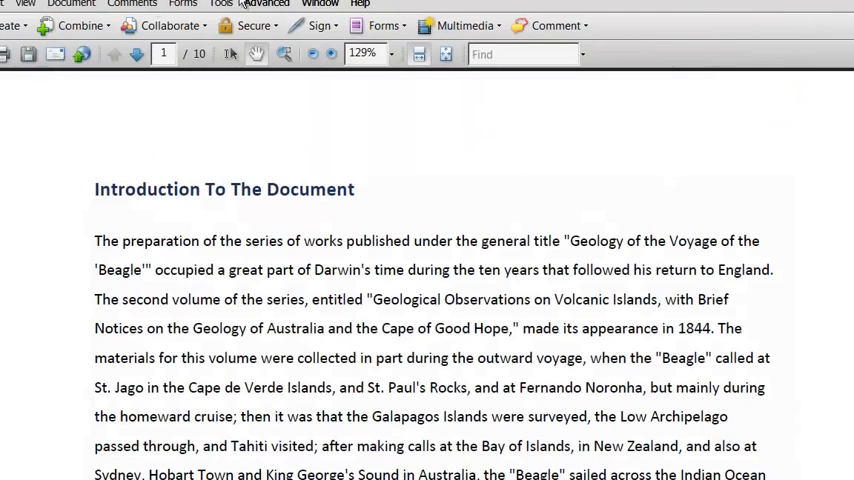
pyautogui.click(70, 4)
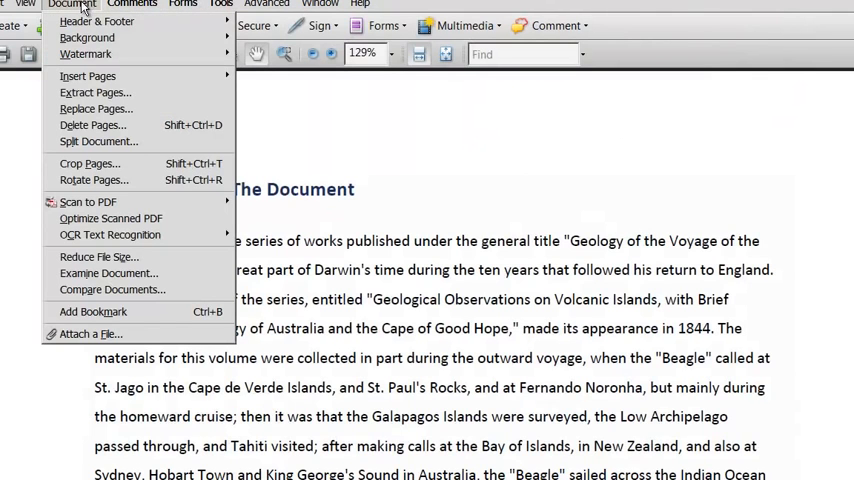
pyautogui.moveTo(88, 76)
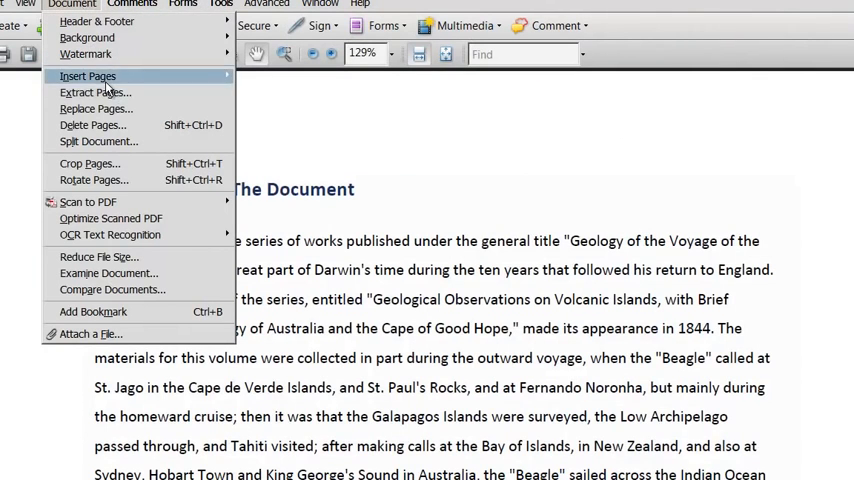
pyautogui.moveTo(92, 124)
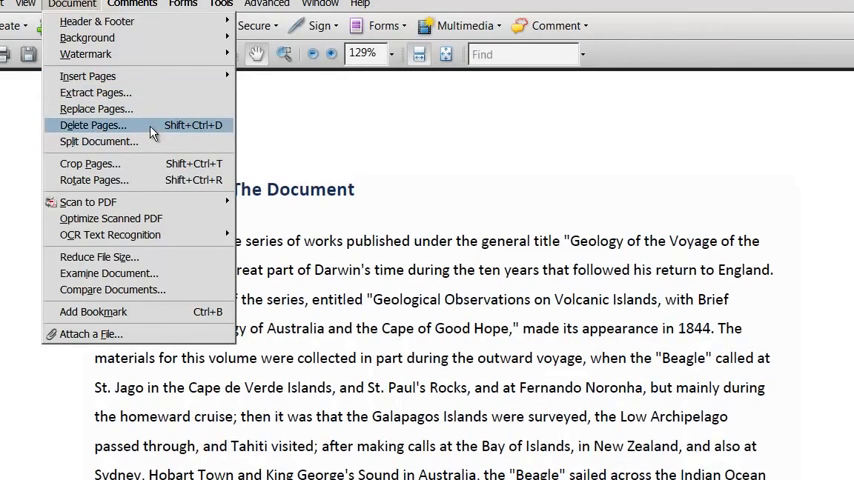
pyautogui.moveTo(96, 108)
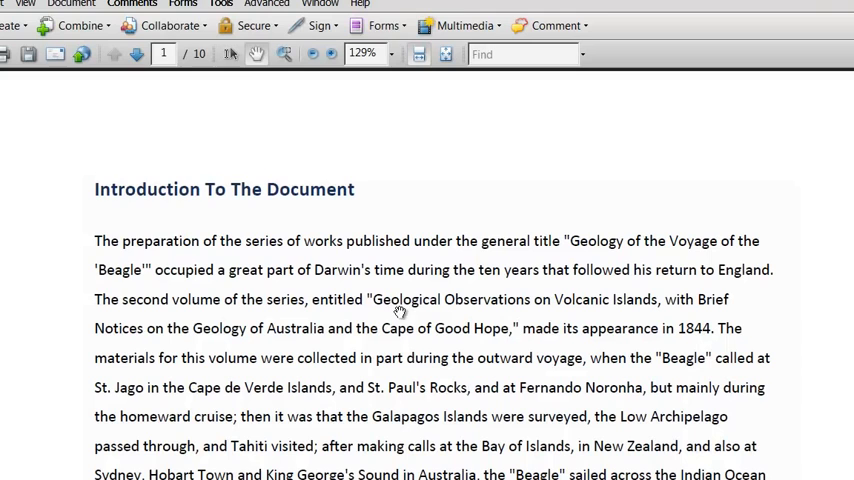
pyautogui.click(70, 4)
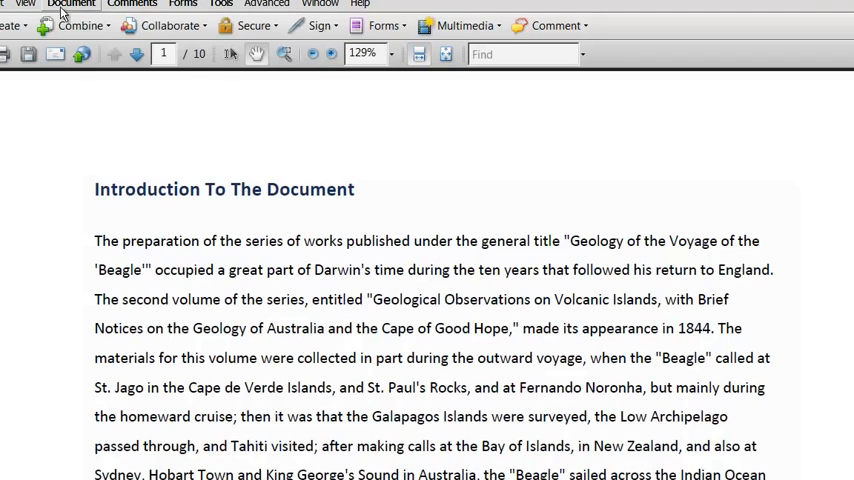
pyautogui.click(72, 4)
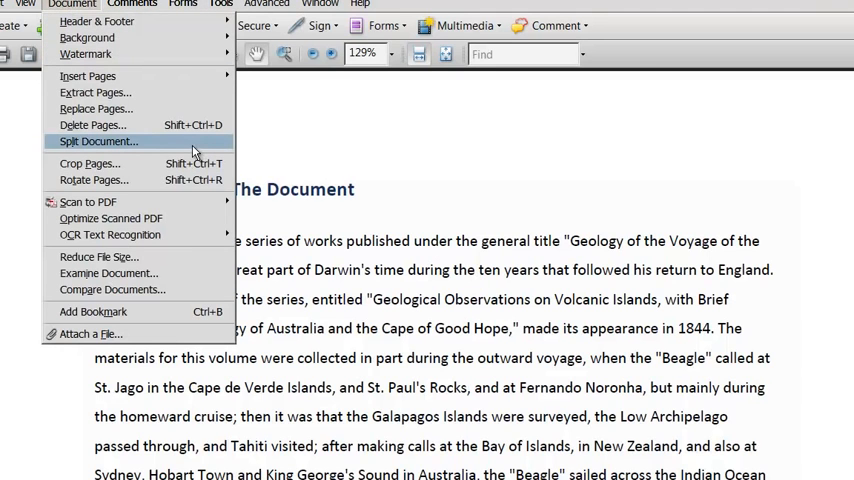
pyautogui.moveTo(136, 148)
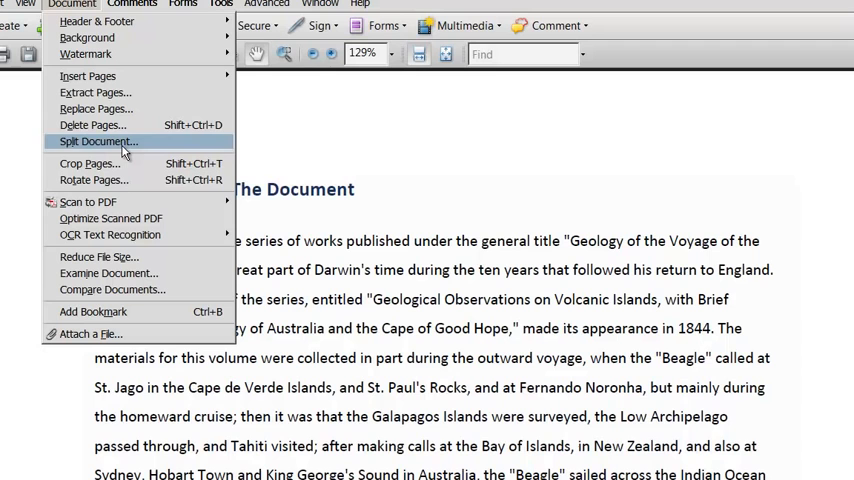
pyautogui.moveTo(136, 180)
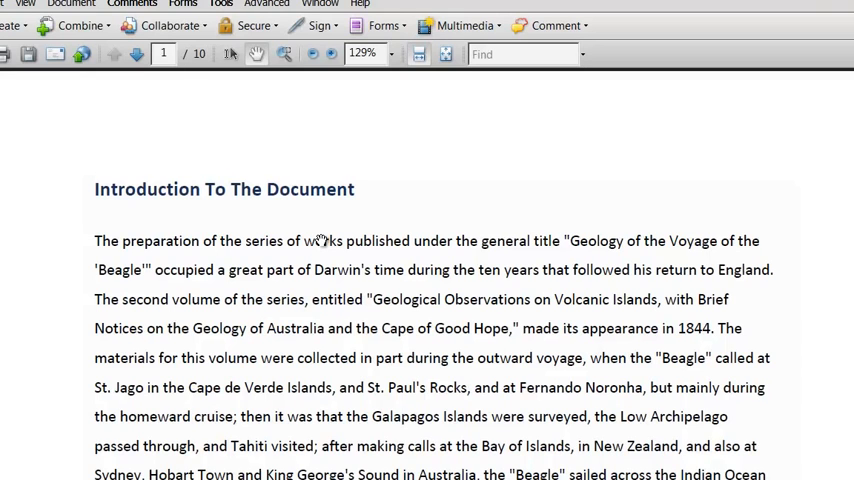
# - Bring page 2 into view and bring up the Document menu
pyautogui.scroll(-3)
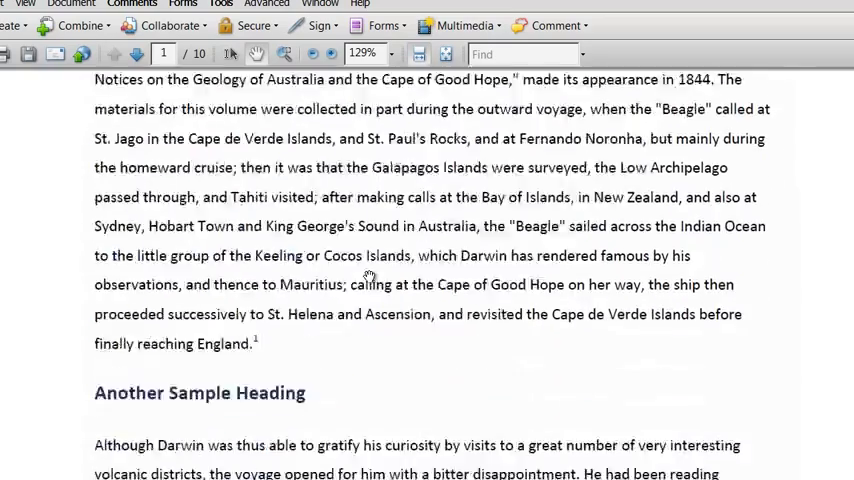
pyautogui.click(136, 54)
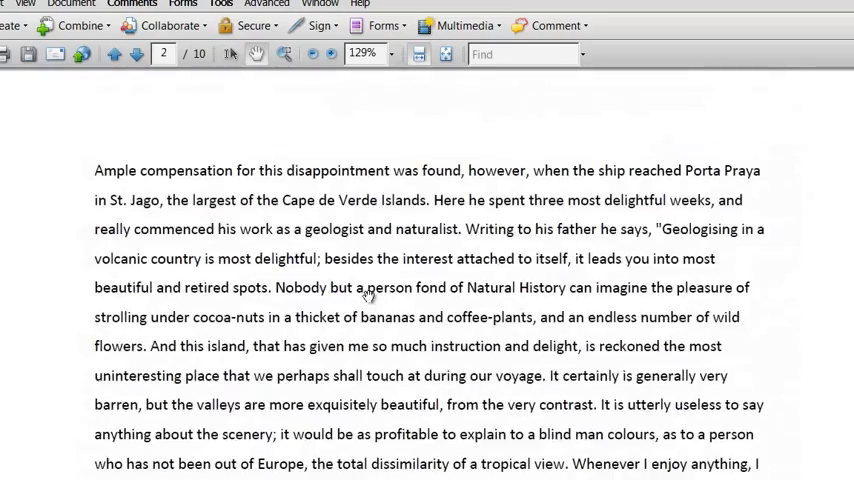
pyautogui.scroll(-3)
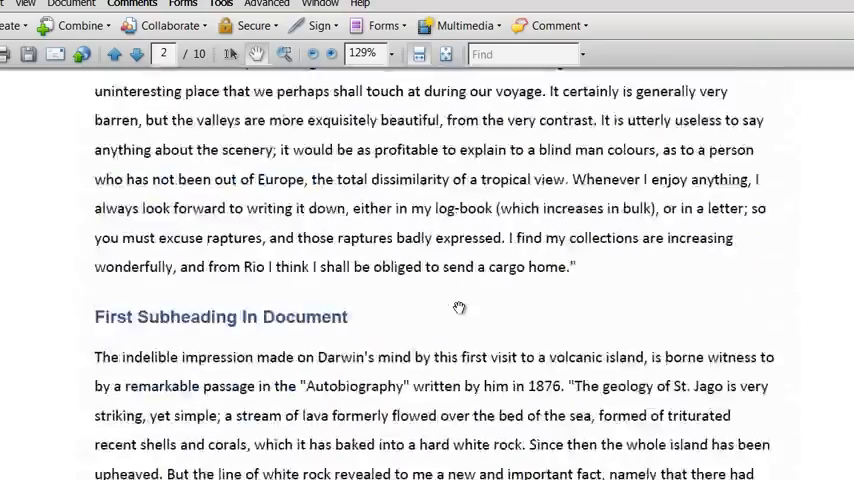
pyautogui.scroll(3)
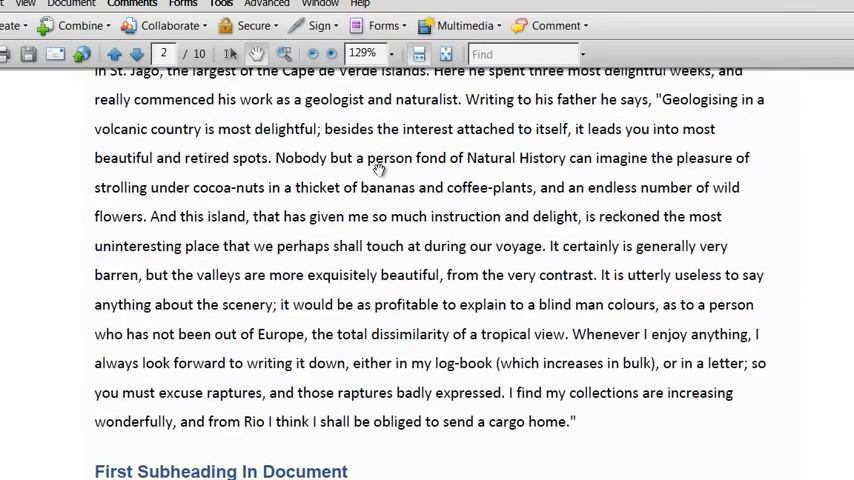
pyautogui.click(70, 4)
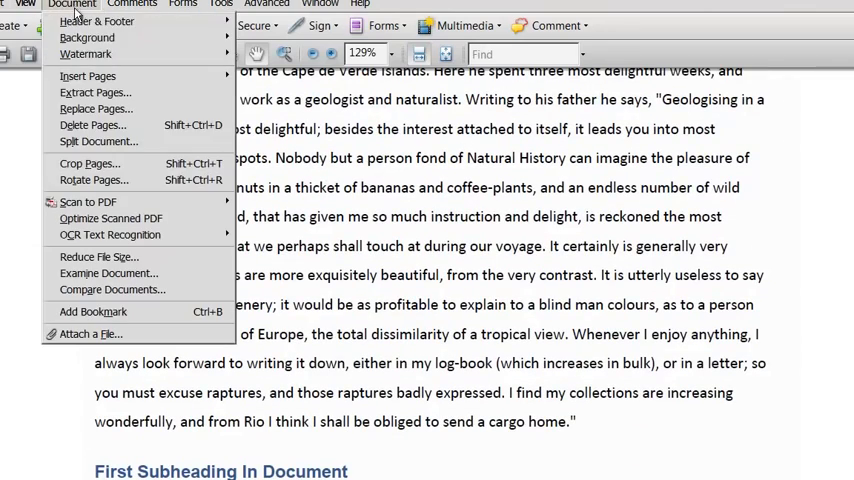
# - Rotate page 2 only 90 degrees clockwise, on even and odd pages, and confirm
pyautogui.click(94, 180)
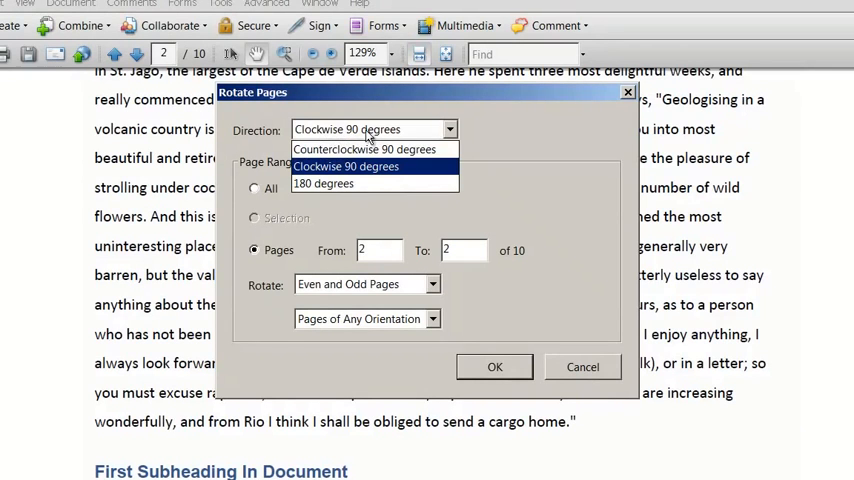
pyautogui.click(346, 166)
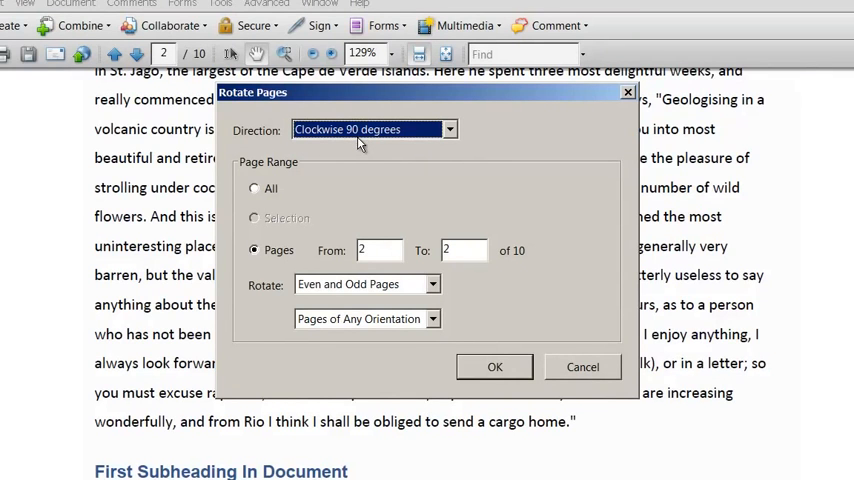
pyautogui.moveTo(288, 250)
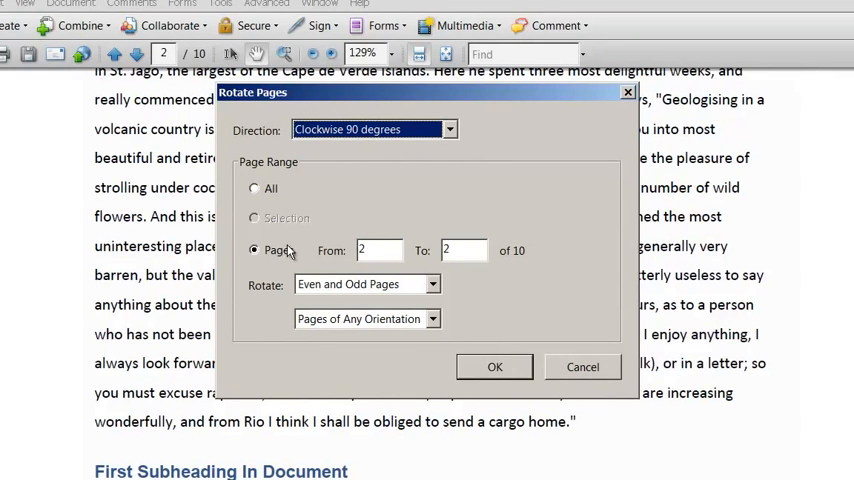
pyautogui.moveTo(344, 252)
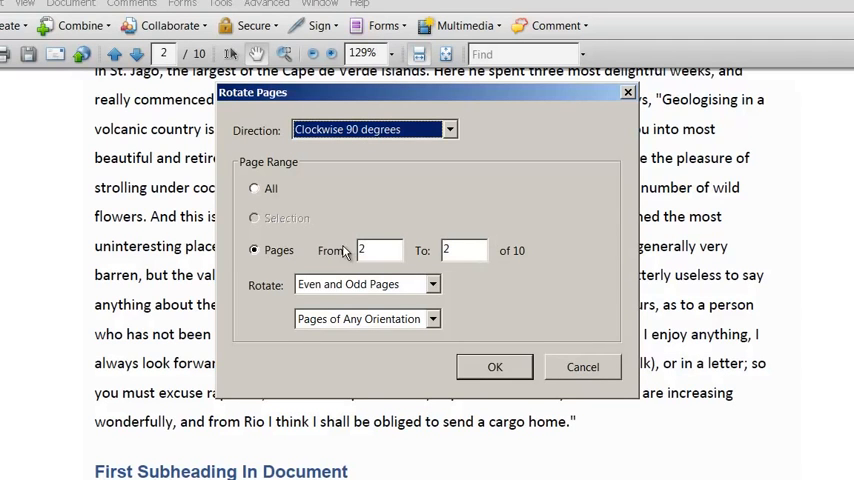
pyautogui.moveTo(500, 306)
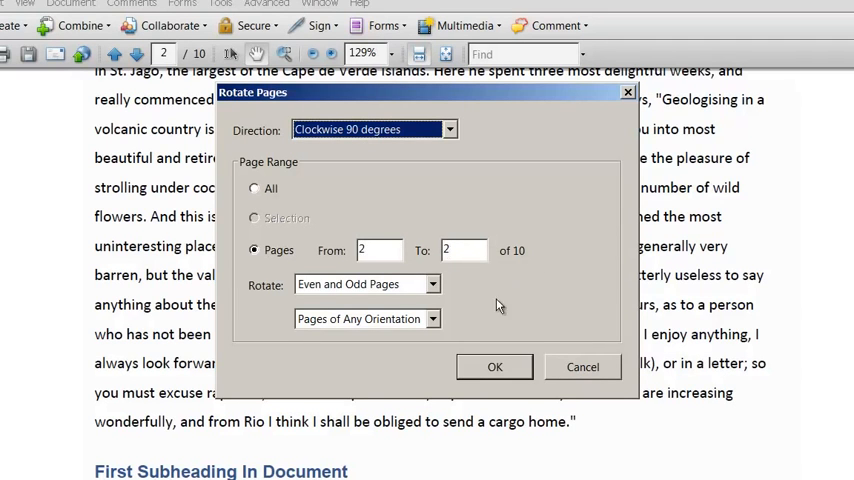
pyautogui.moveTo(492, 310)
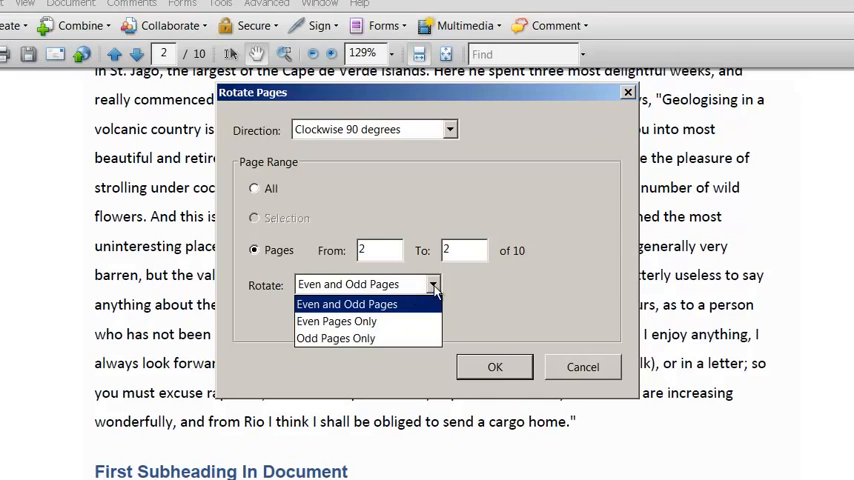
pyautogui.click(348, 304)
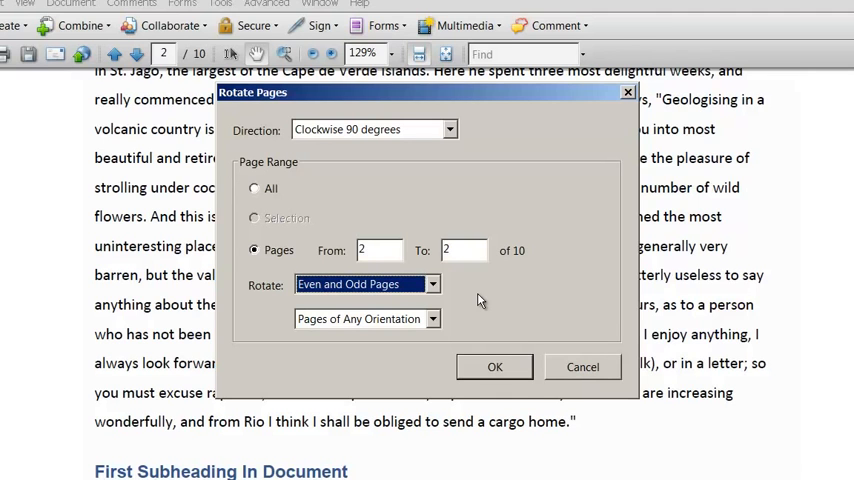
pyautogui.moveTo(496, 368)
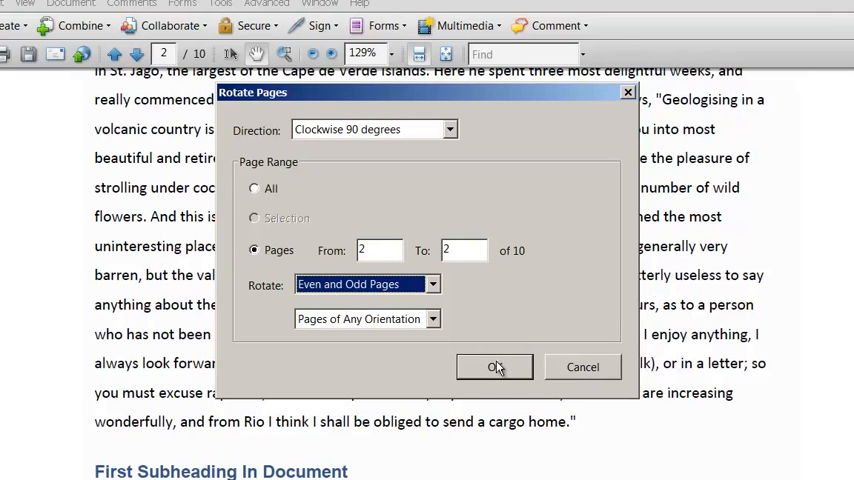
pyautogui.click(494, 368)
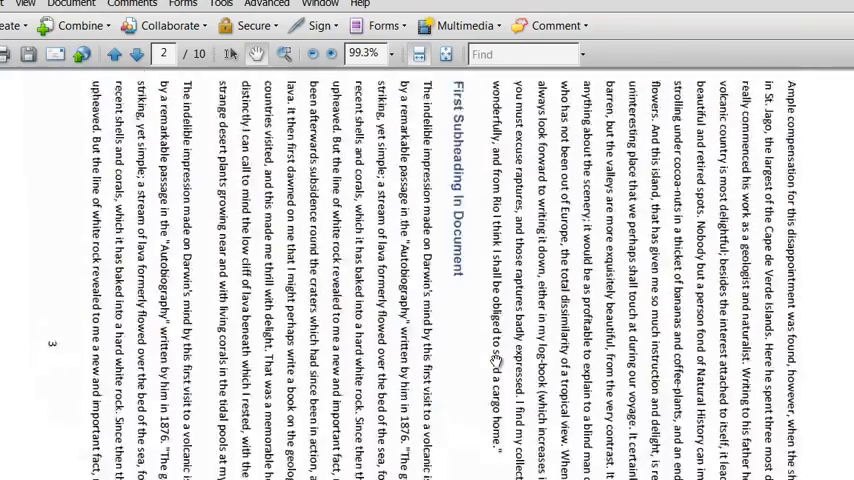
# - Scroll down the document to confirm page 2 now sits rotated sideways in landscape
pyautogui.scroll(-3)
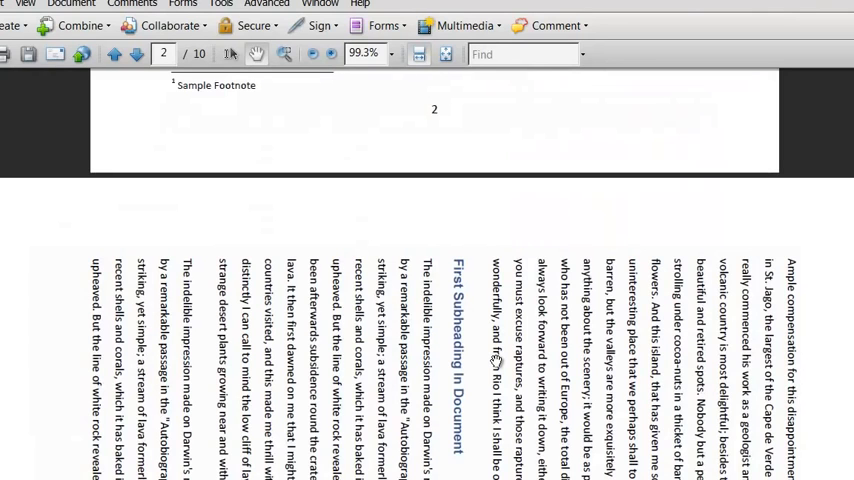